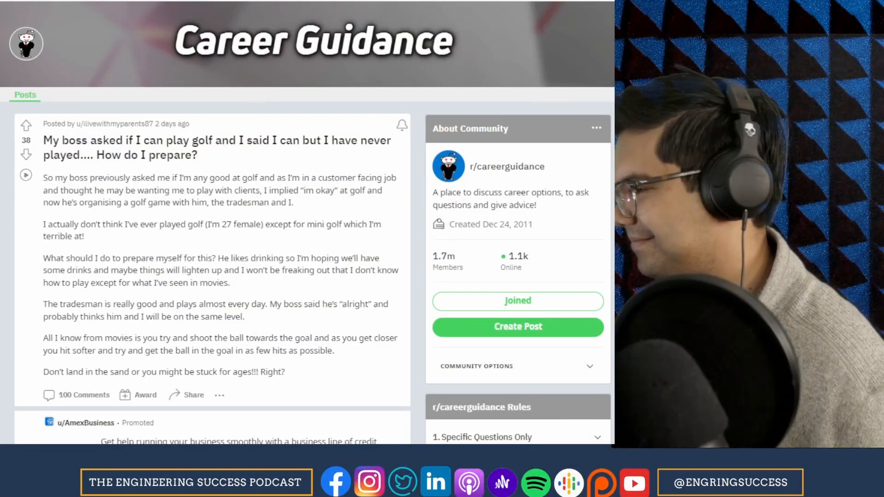
scroll(down, 3)
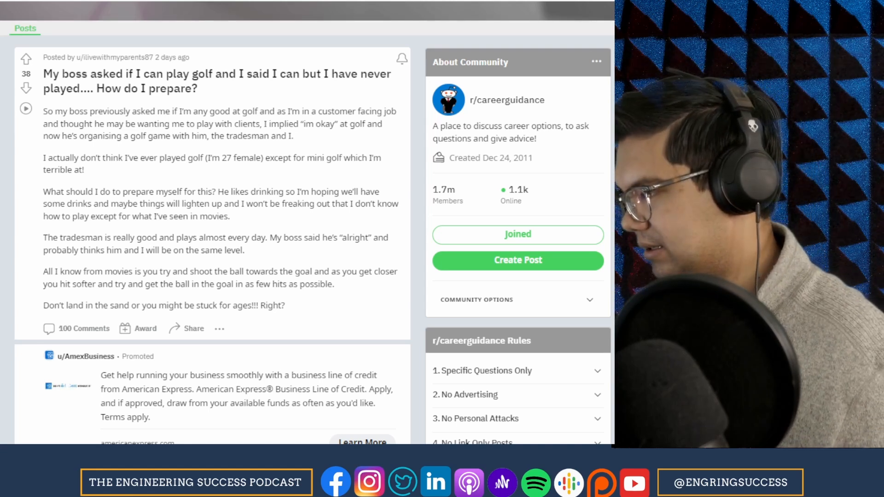
scroll(down, 3)
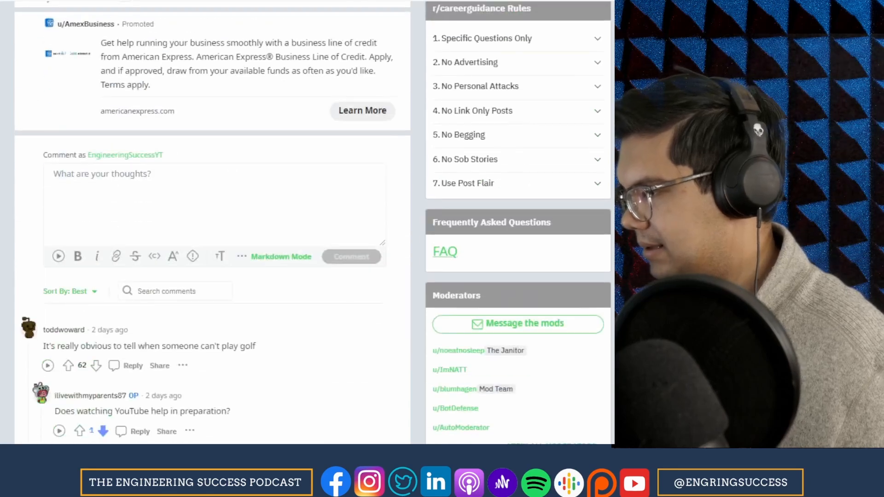
scroll(down, 3)
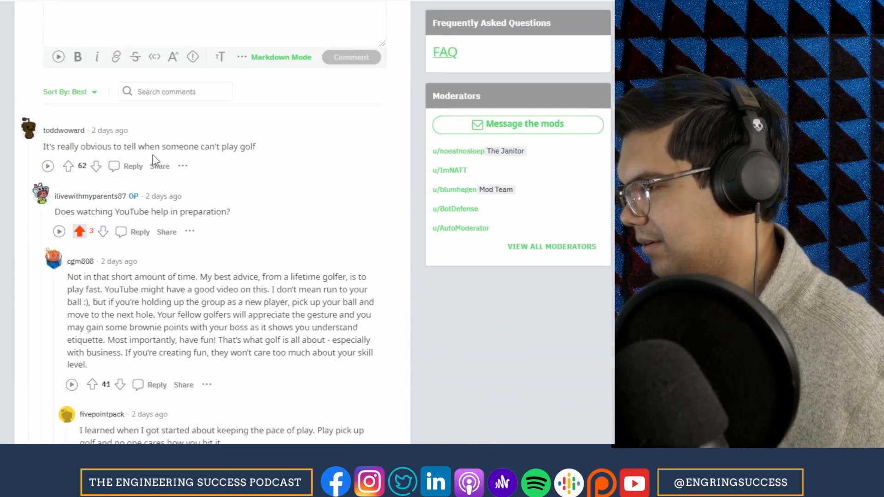
scroll(down, 3)
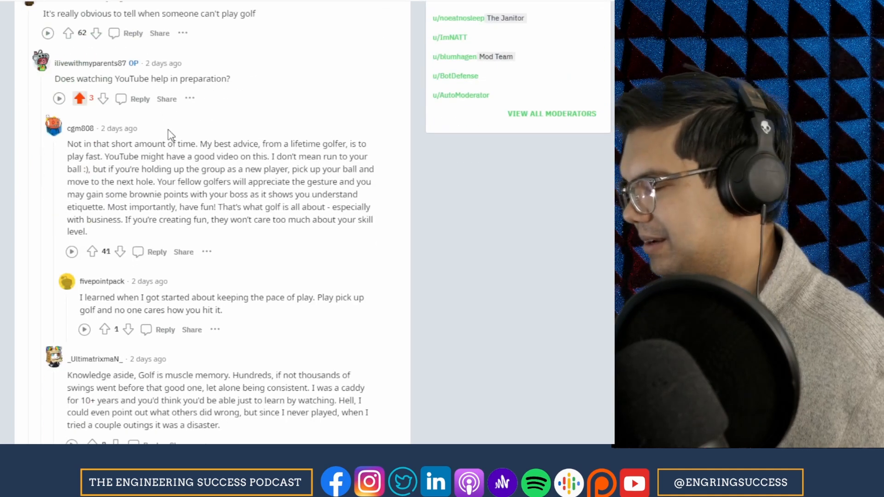
scroll(down, 3)
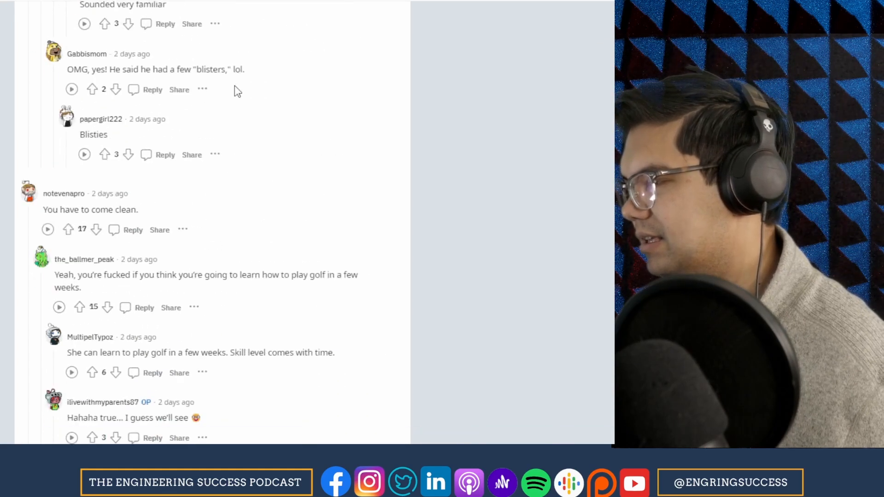
scroll(down, 3)
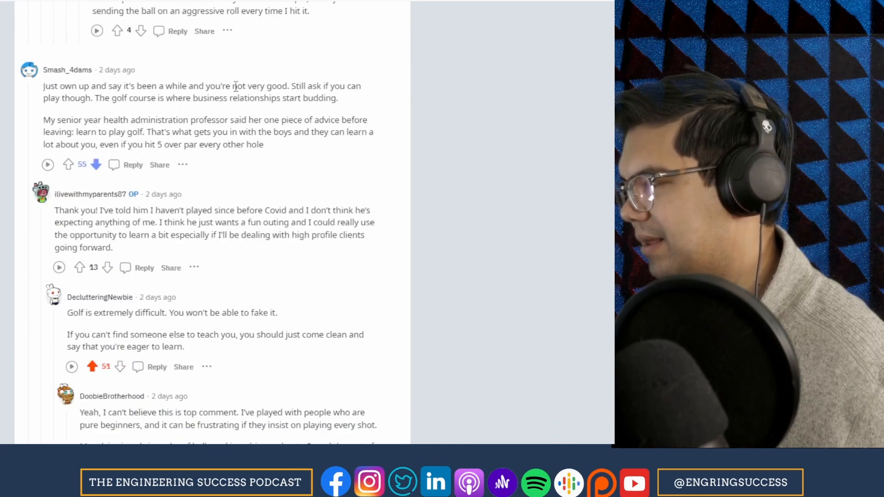
scroll(down, 3)
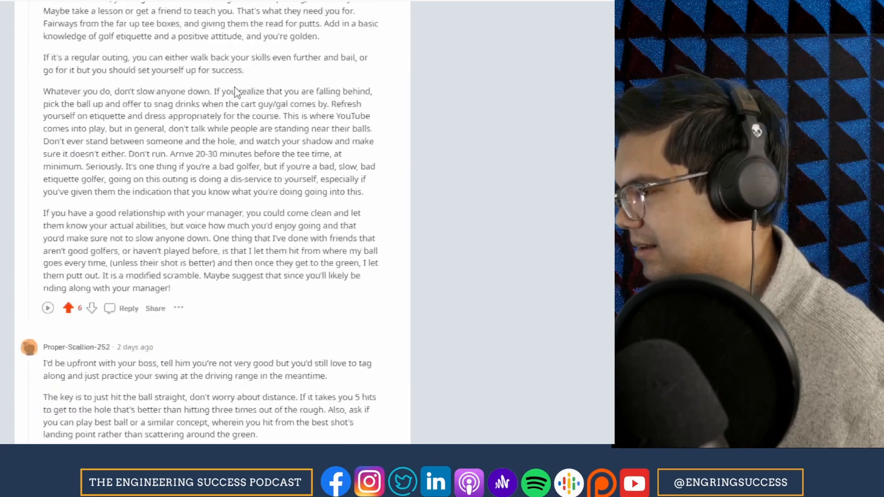
scroll(up, 3)
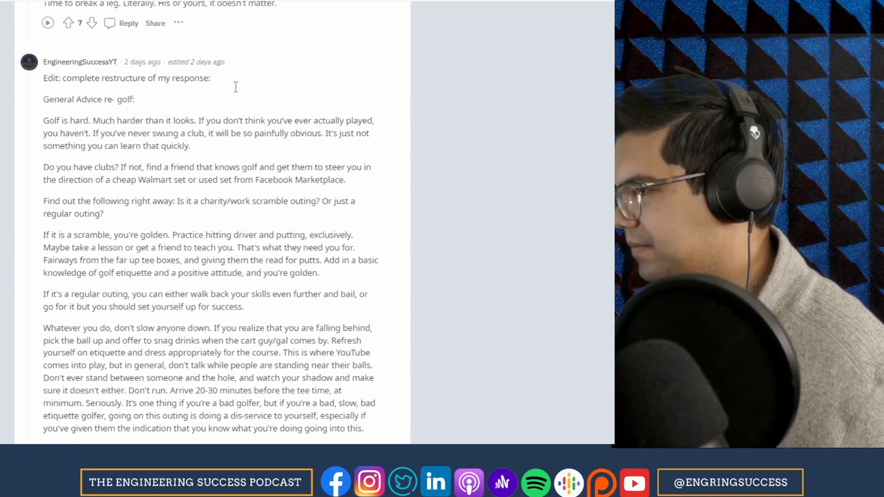
scroll(down, 3)
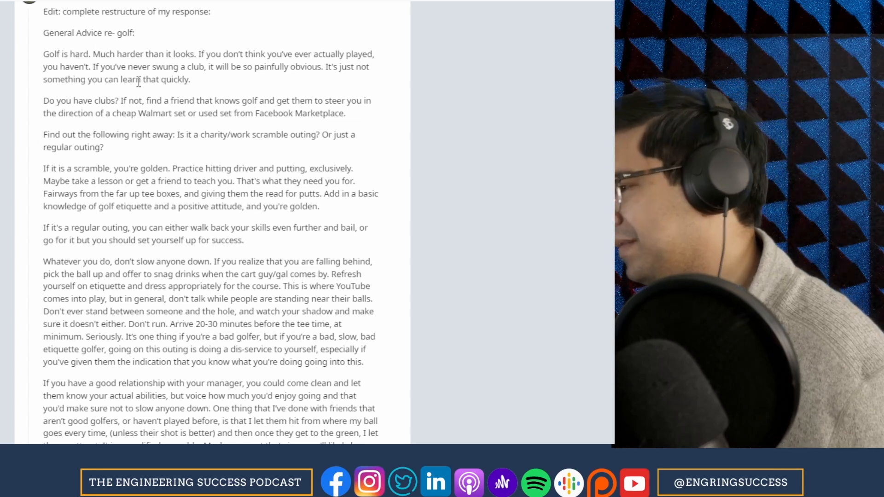
mouse_move(292, 82)
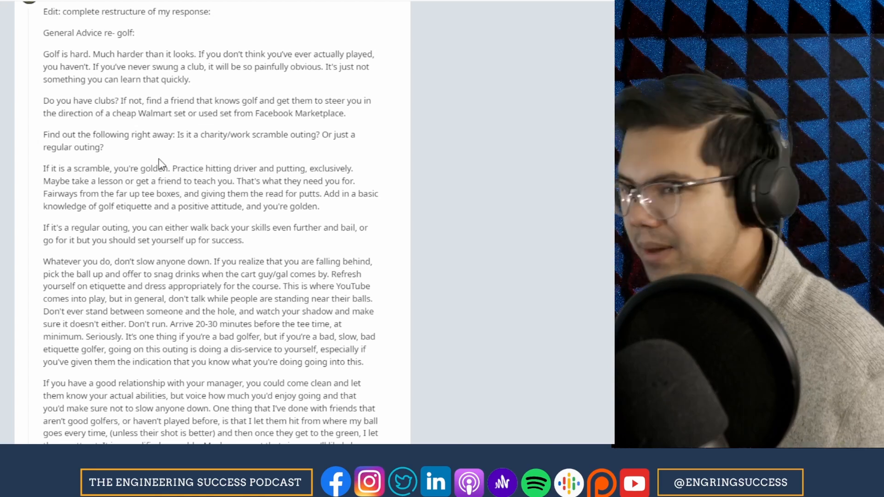
mouse_move(165, 207)
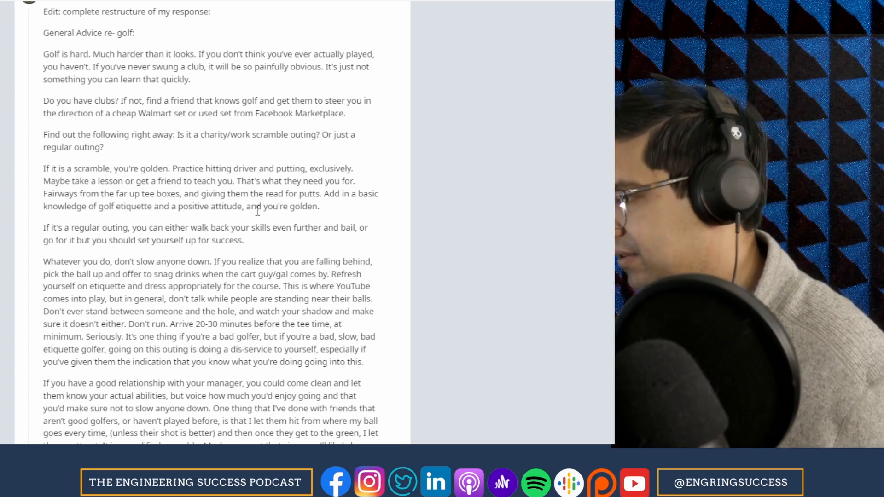
mouse_move(487, 254)
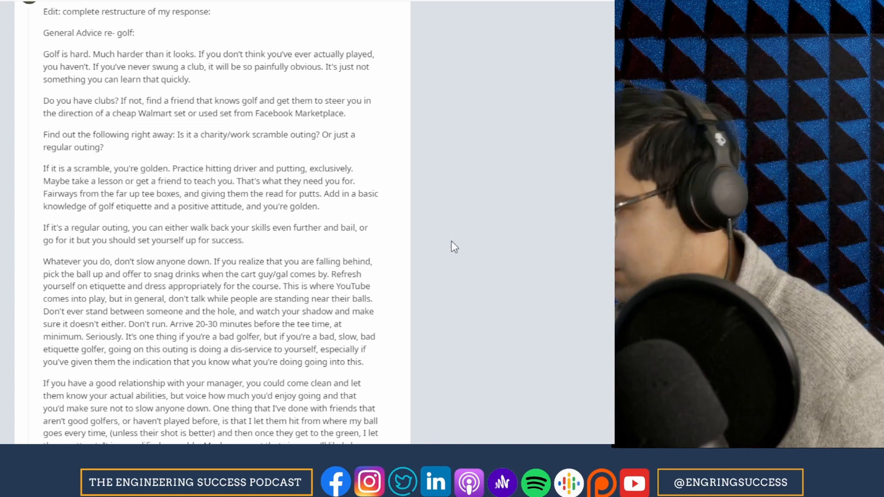
mouse_move(448, 243)
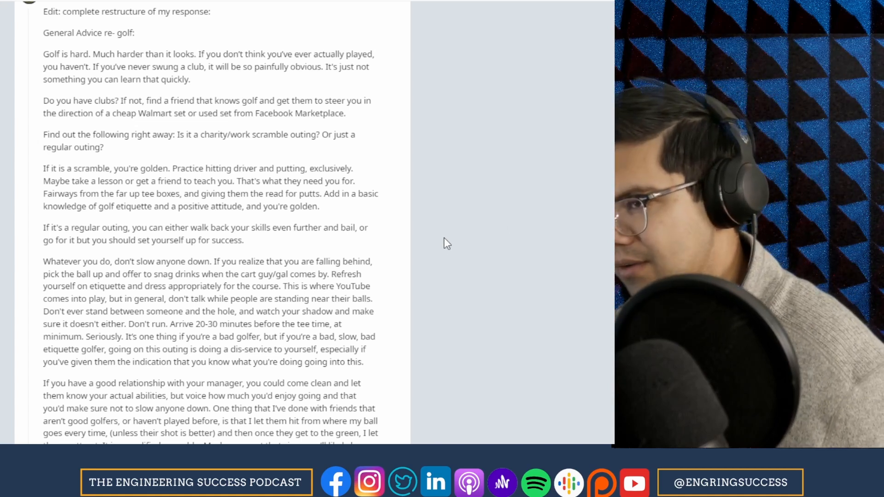
mouse_move(441, 243)
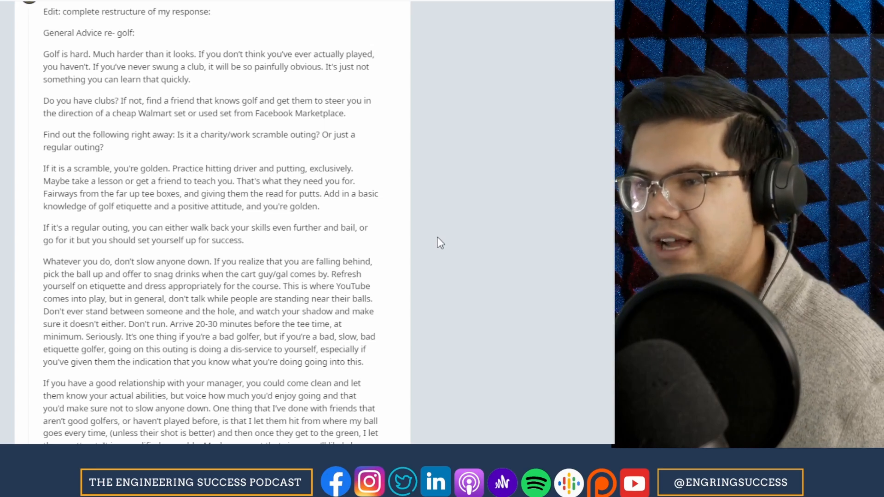
mouse_move(366, 241)
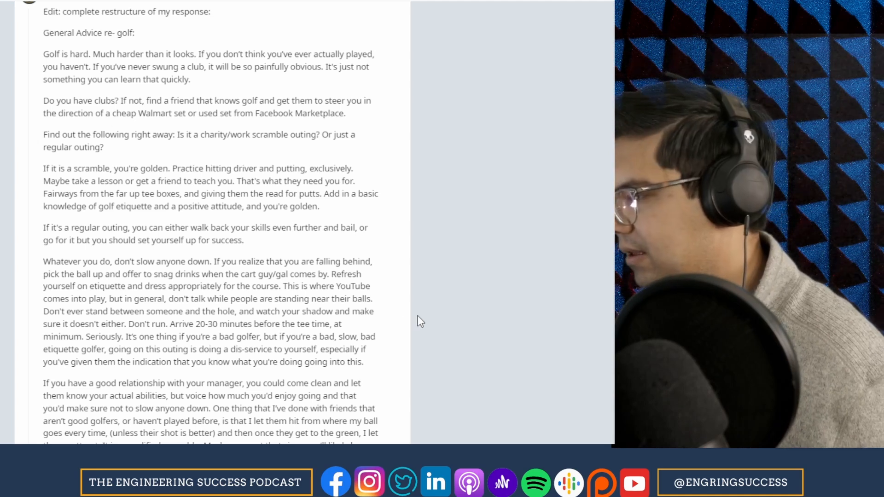
scroll(down, 3)
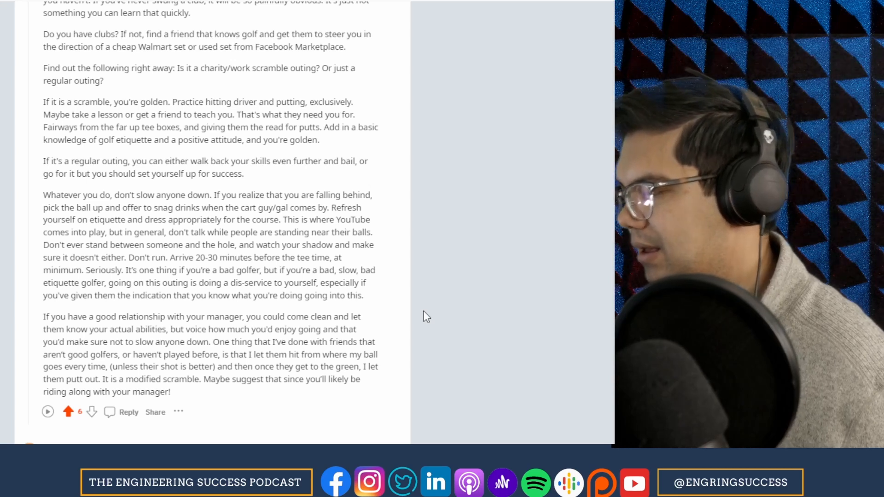
scroll(down, 3)
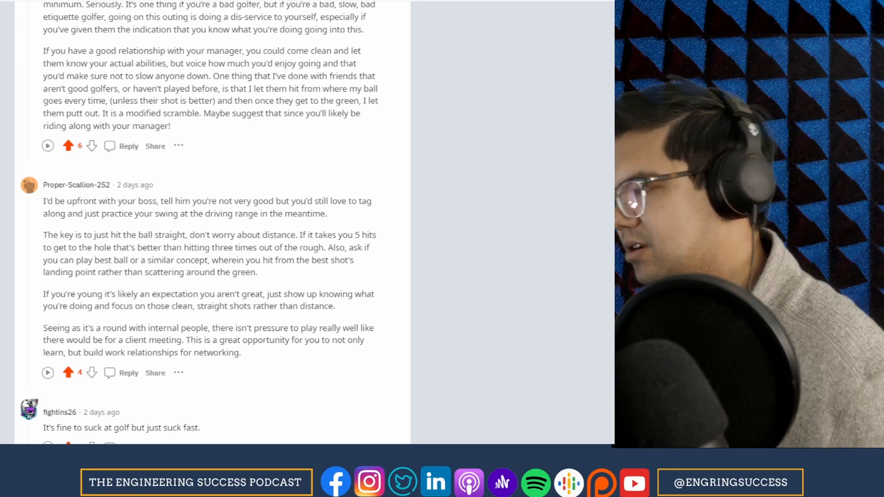
scroll(down, 3)
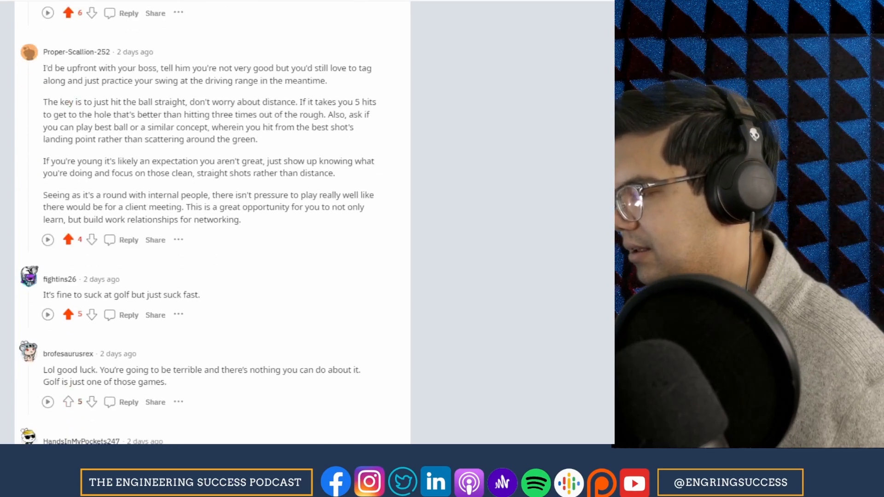
scroll(down, 3)
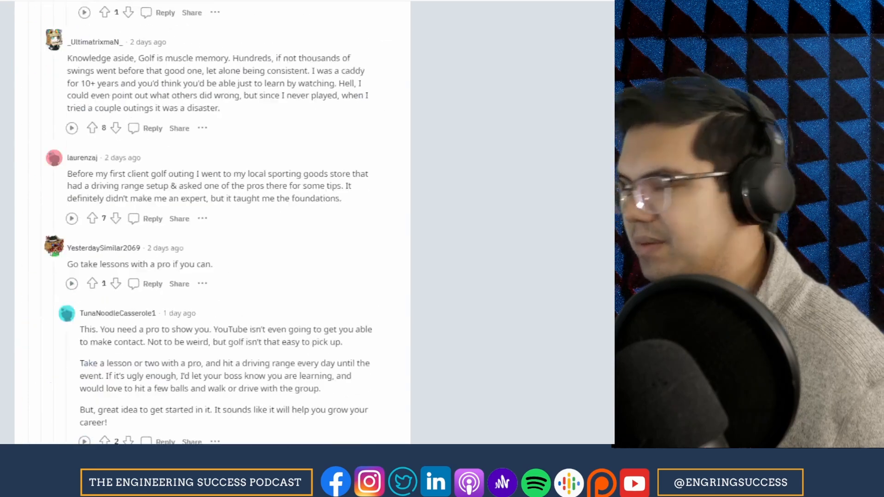